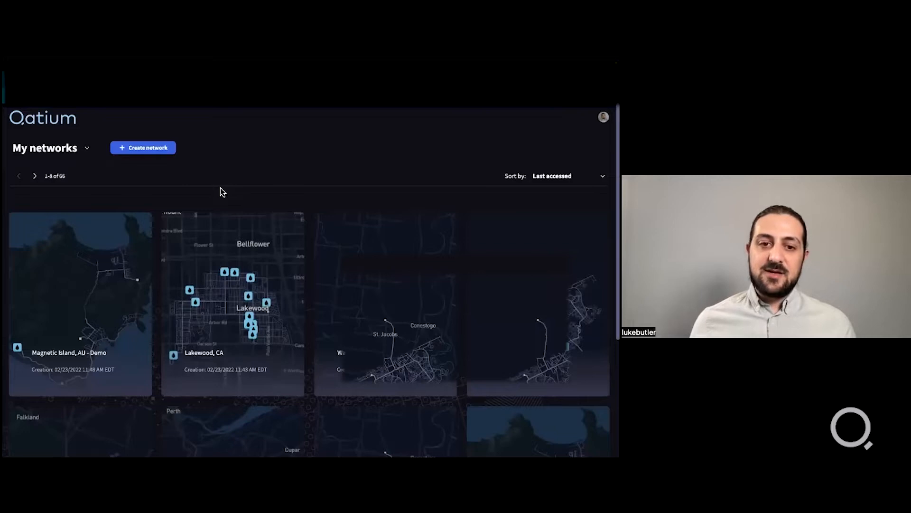
Open the Magnetic Island, AU - Demo network from My networks
{"action": "left_click", "coordinate": [80, 303]}
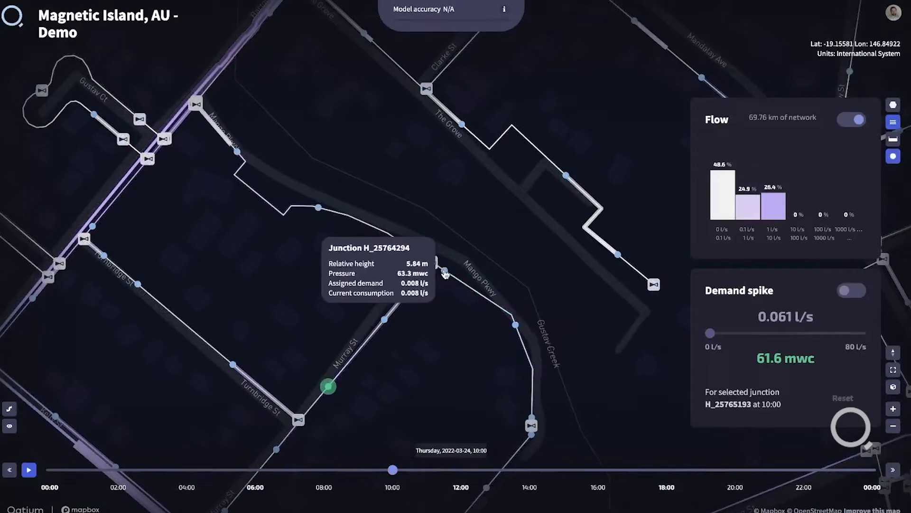
Select other junctions on the map to view their pressure and demand for the spike analysis
{"action": "left_click", "coordinate": [441, 269]}
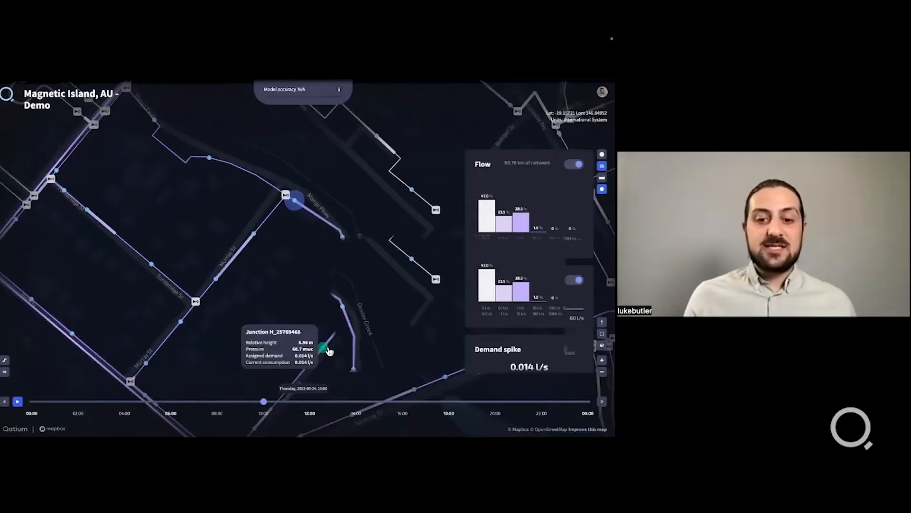
{"action": "left_click", "coordinate": [323, 347]}
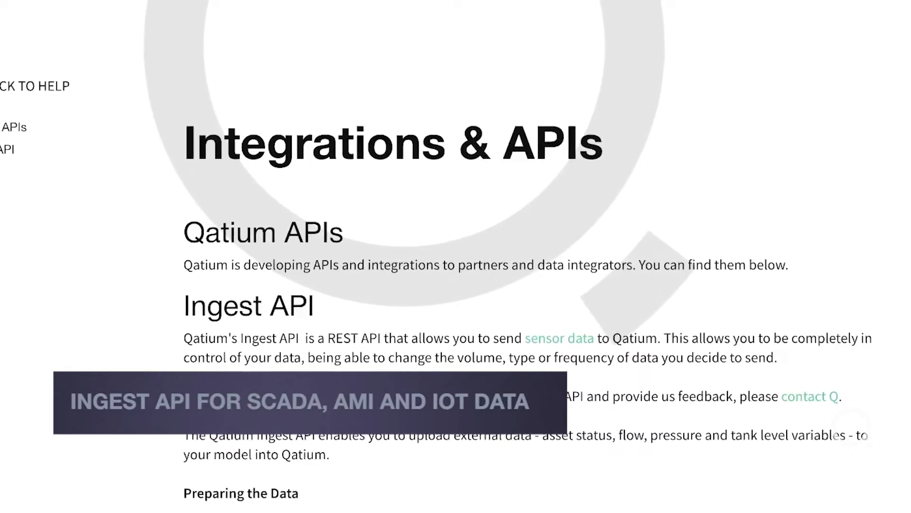
{"action": "scroll", "scroll_direction": "down", "scroll_amount": 3}
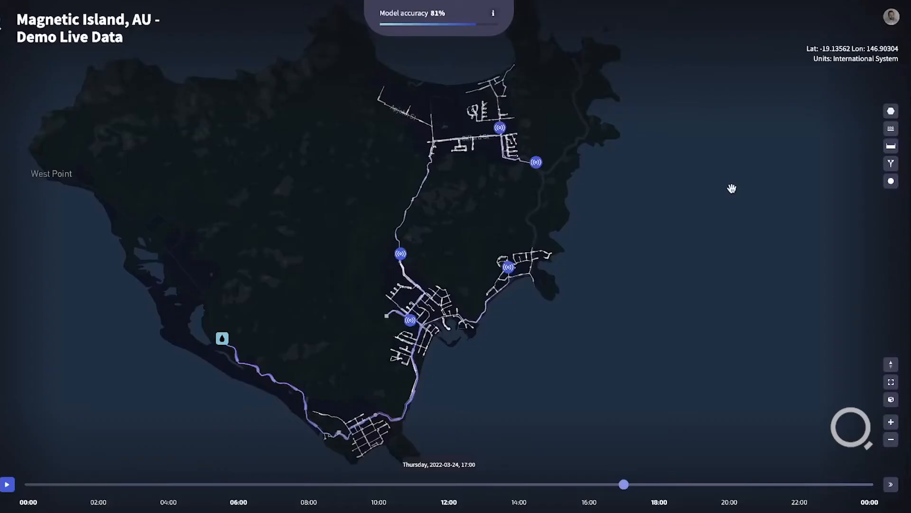
Turn on the Pressure layer to colour the network by pressure
{"action": "left_click", "coordinate": [890, 163]}
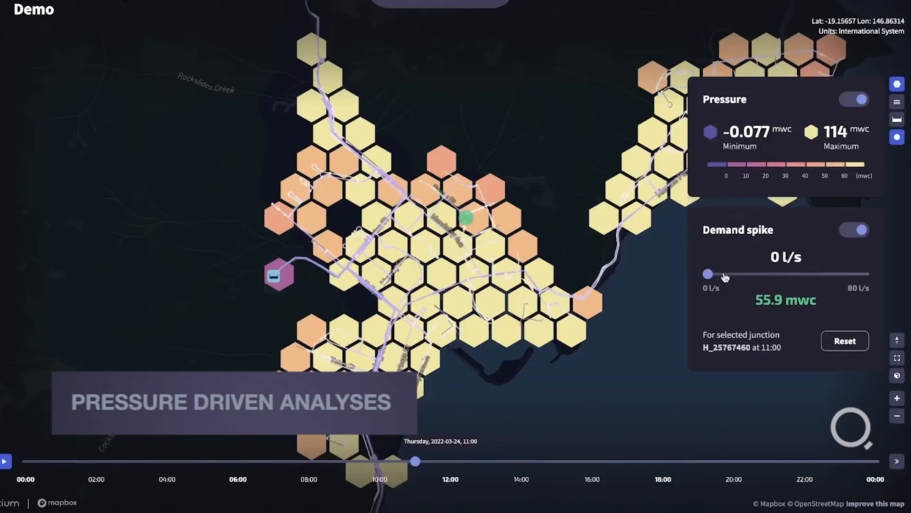
Raise the demand spike at H_25767460 through 8 and 22 l/s until pressure drops below 48 mwc
{"action": "left_click_drag", "start_coordinate": [709, 273], "coordinate": [724, 273]}
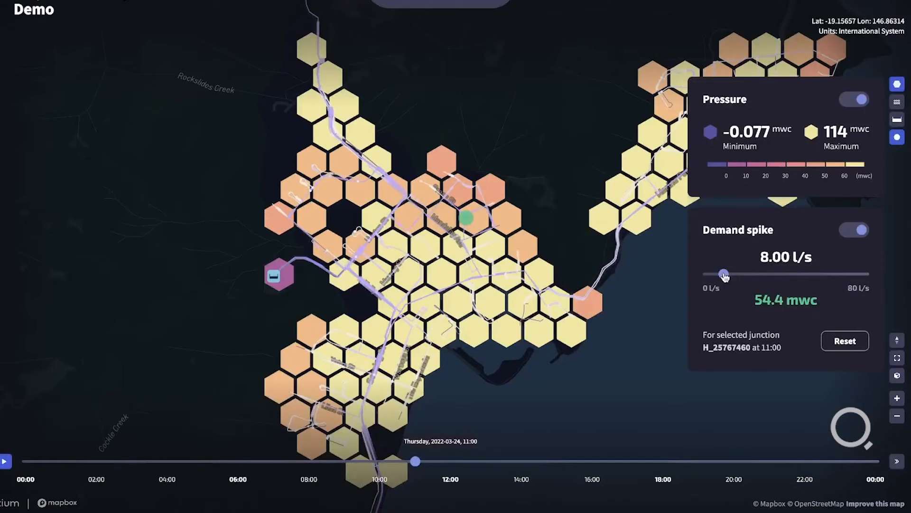
{"action": "left_click_drag", "start_coordinate": [723, 274], "coordinate": [750, 274]}
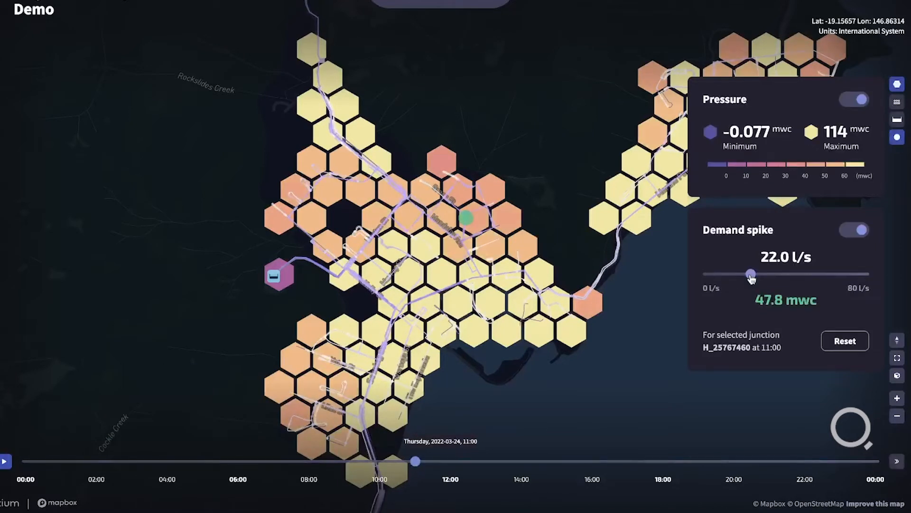
{"action": "left_click_drag", "start_coordinate": [750, 273], "coordinate": [778, 273]}
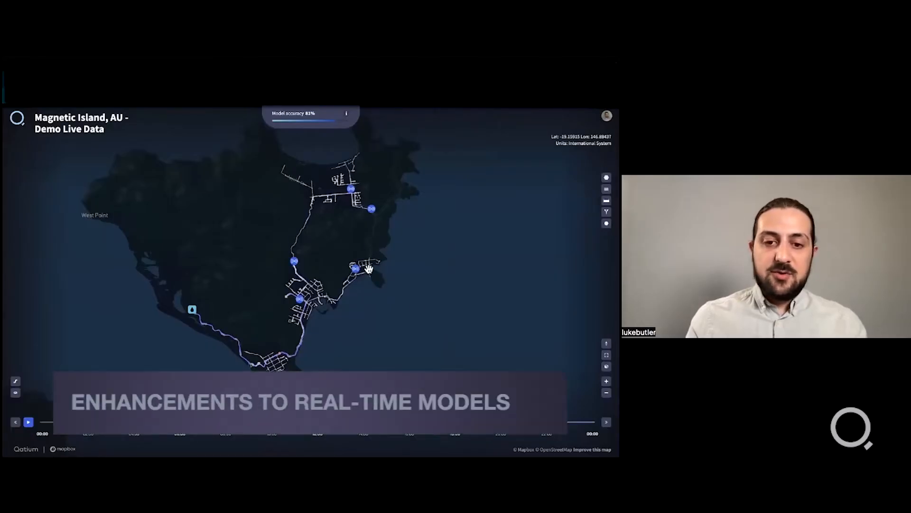
{"action": "left_click_drag", "start_coordinate": [369, 267], "coordinate": [305, 266]}
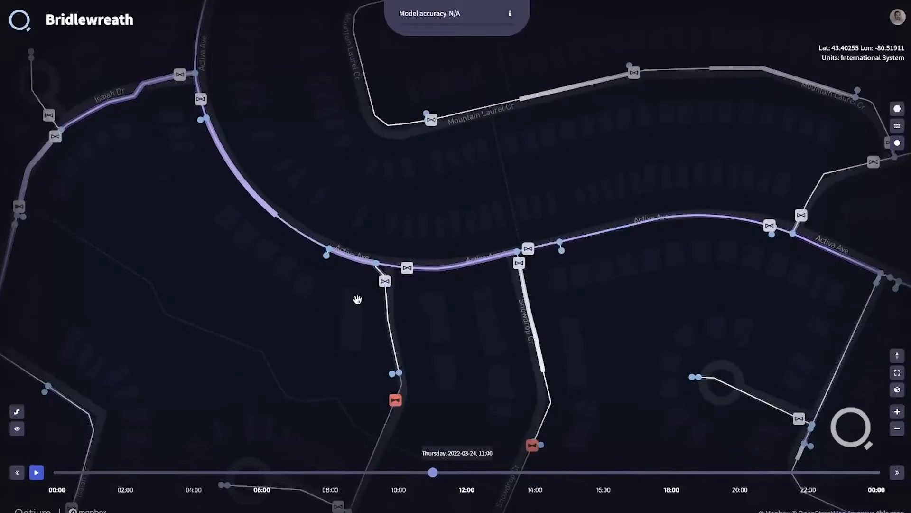
Zoom in on the valve along Mountain Laurel Cr in the Bridlewreath map
{"action": "left_click", "coordinate": [394, 326]}
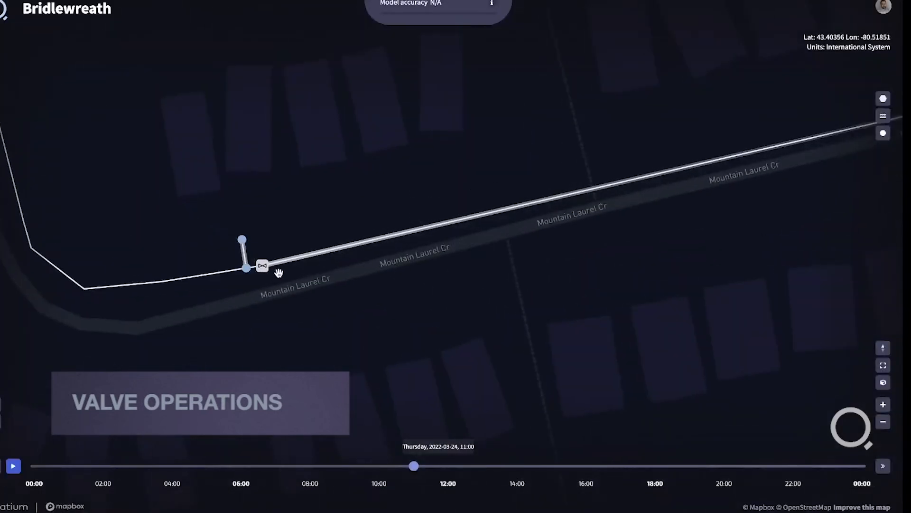
Set the Mountain Laurel Cr throttle control valve to Closed and review the demand spike analysis
{"action": "left_click", "coordinate": [262, 266]}
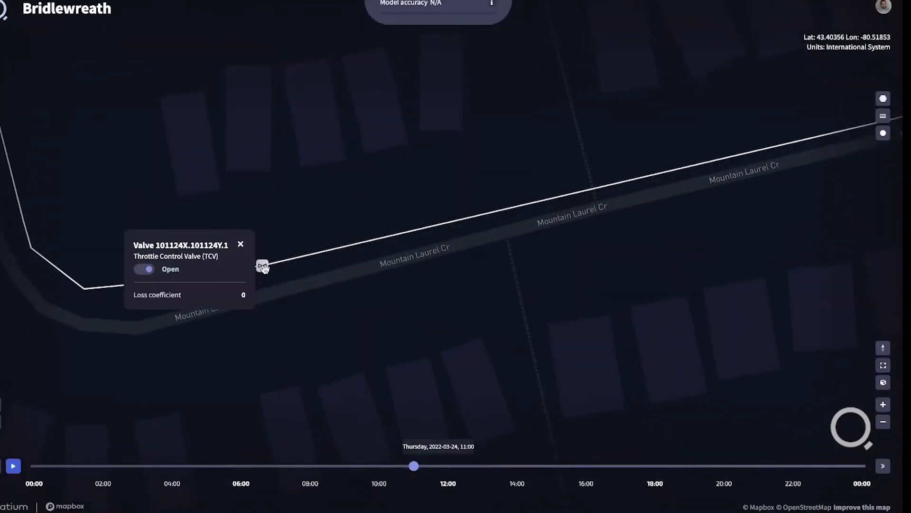
{"action": "left_click", "coordinate": [143, 268]}
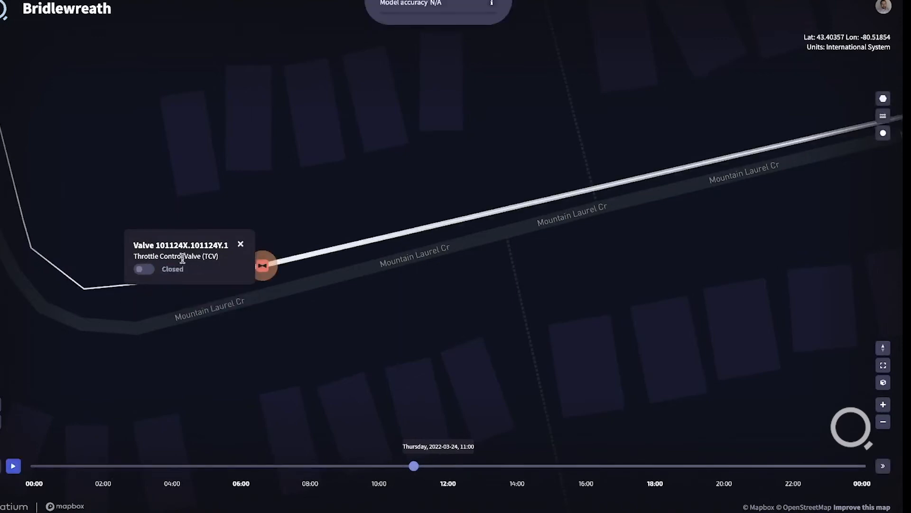
{"action": "left_click", "coordinate": [242, 240]}
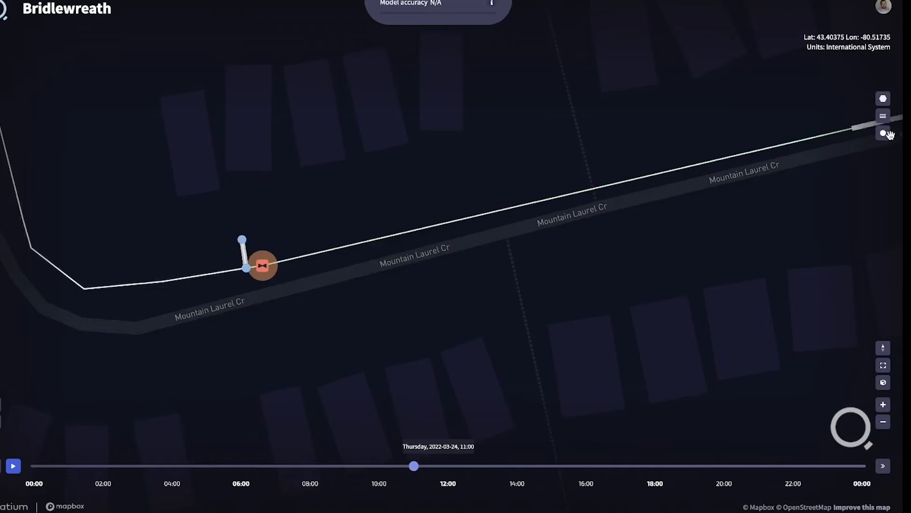
{"action": "left_click", "coordinate": [883, 133]}
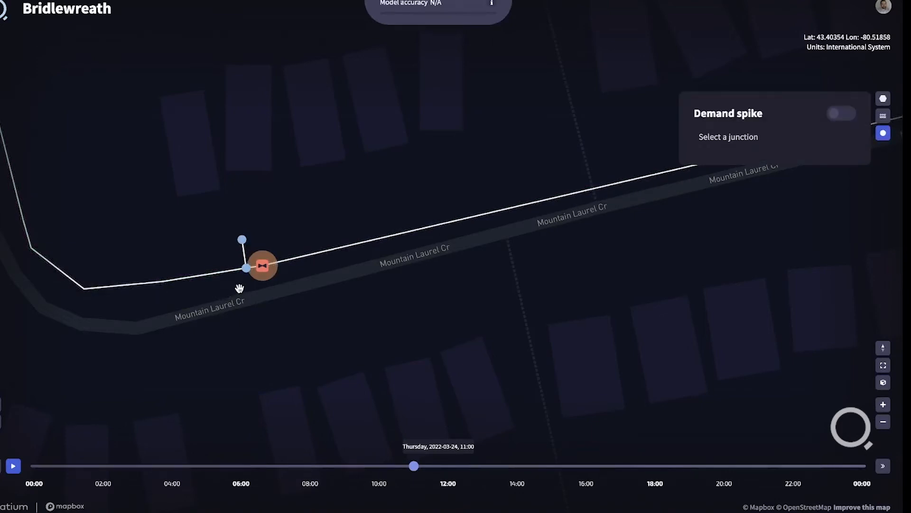
{"action": "left_click", "coordinate": [262, 266]}
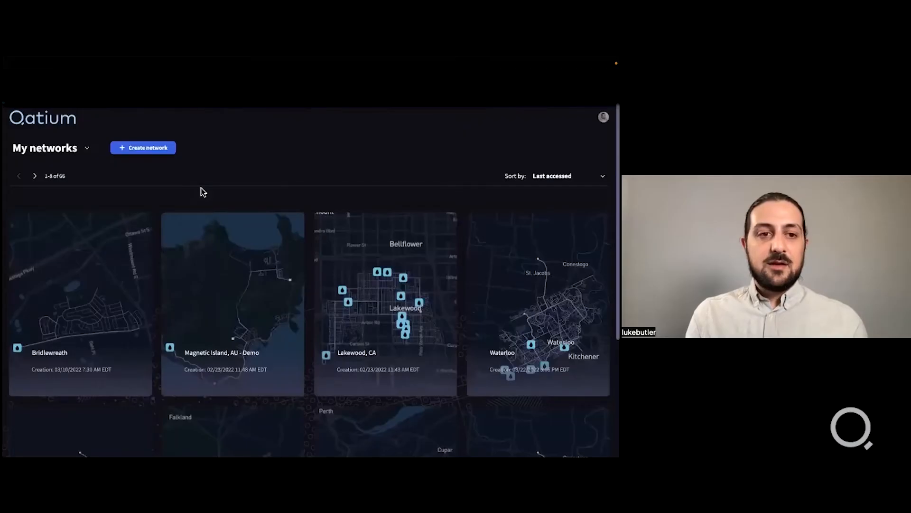
Switch from My networks to the shared Qatium Team workspace
{"action": "left_click", "coordinate": [50, 147]}
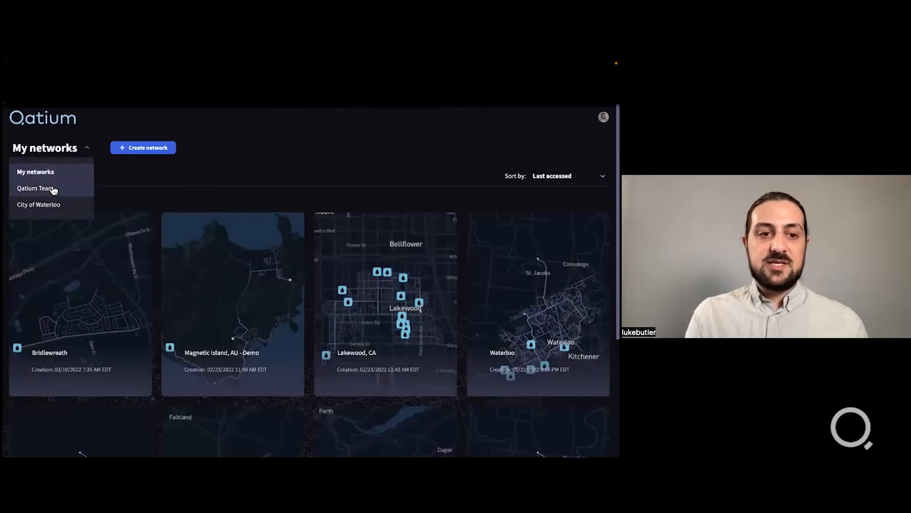
{"action": "left_click", "coordinate": [35, 188]}
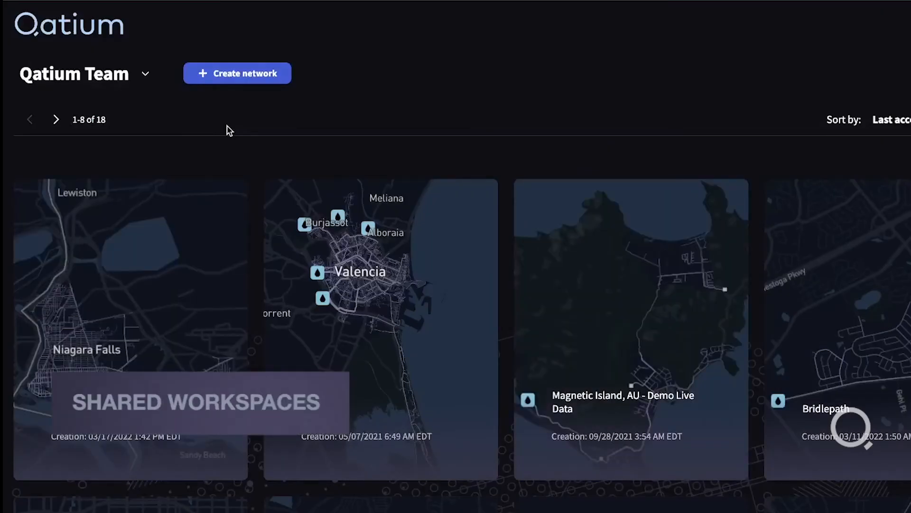